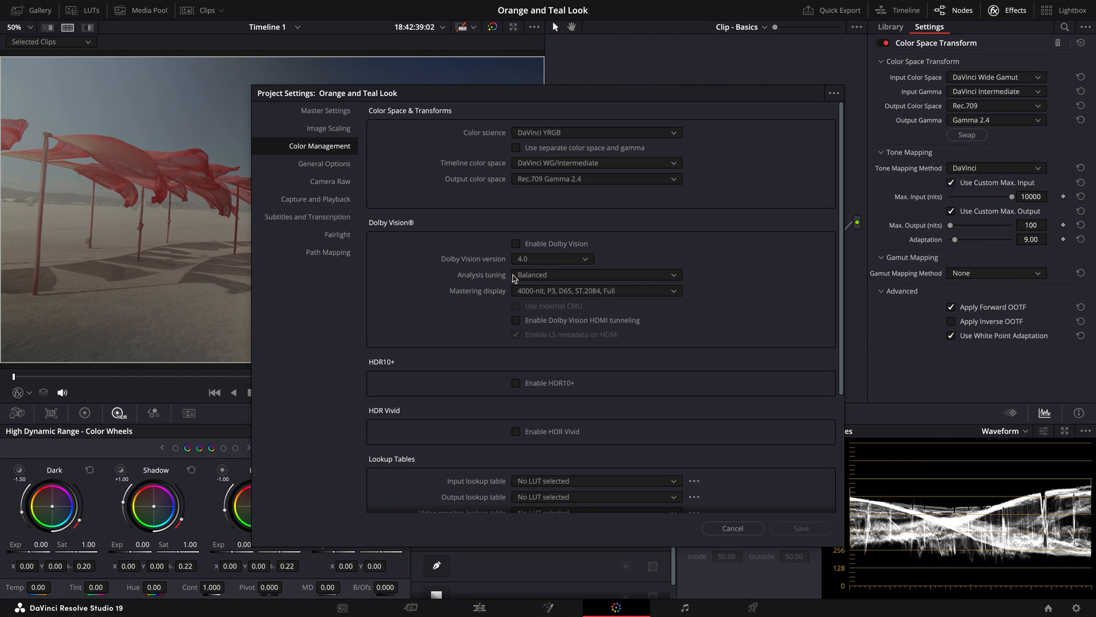
{"action": "mouse_move", "coordinate": [456, 237]}
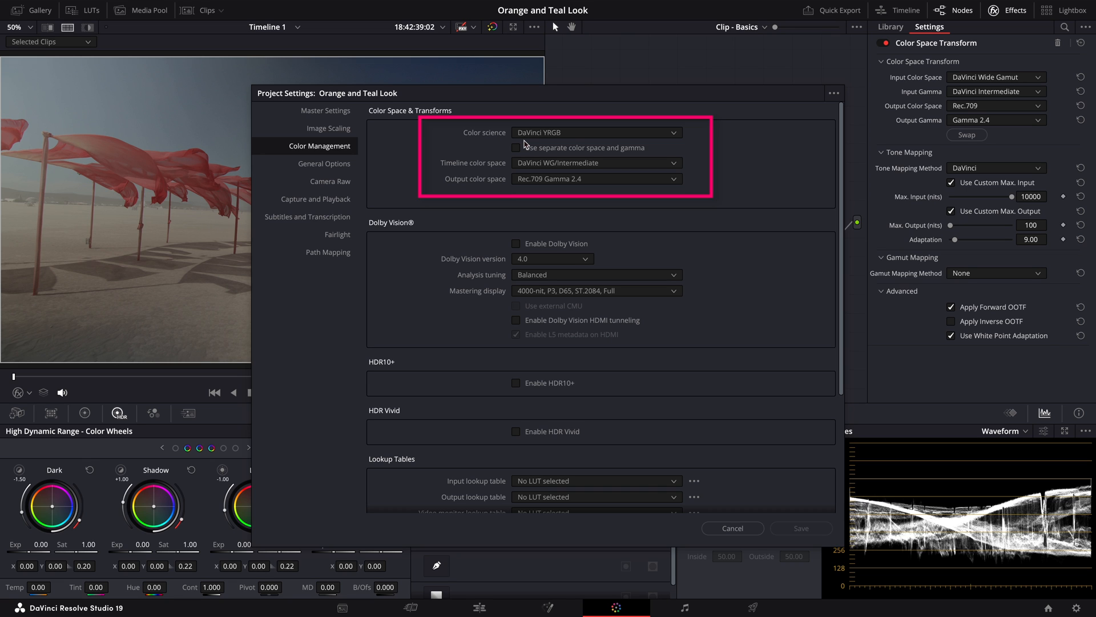
- Keep DaVinci YRGB color science and dismiss Project Settings without changes
{"action": "left_click", "coordinate": [595, 133]}
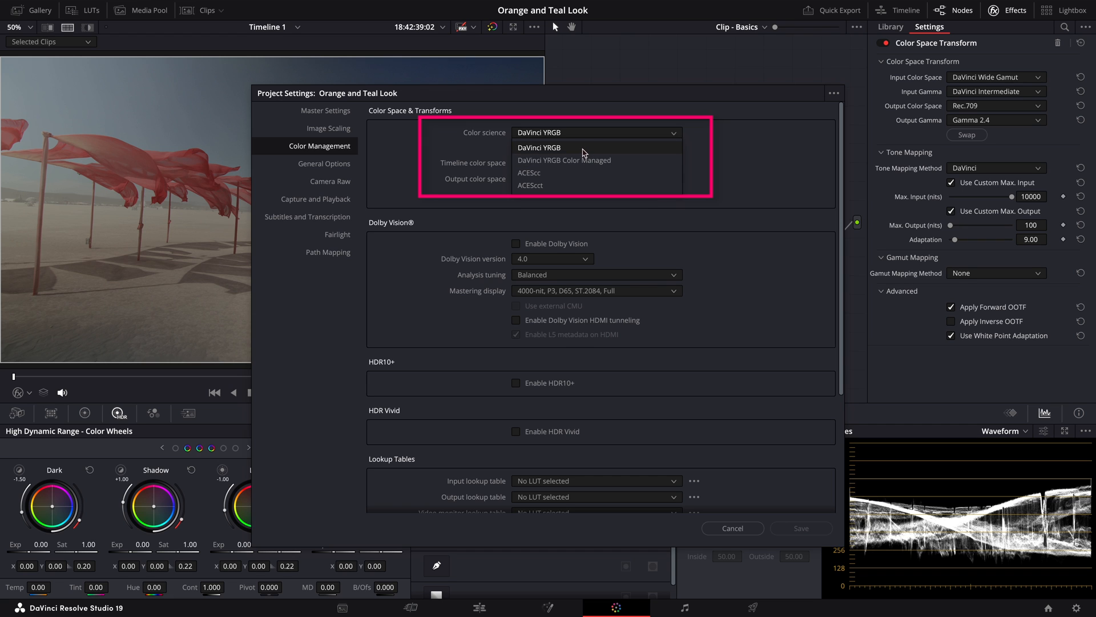
{"action": "left_click", "coordinate": [538, 147]}
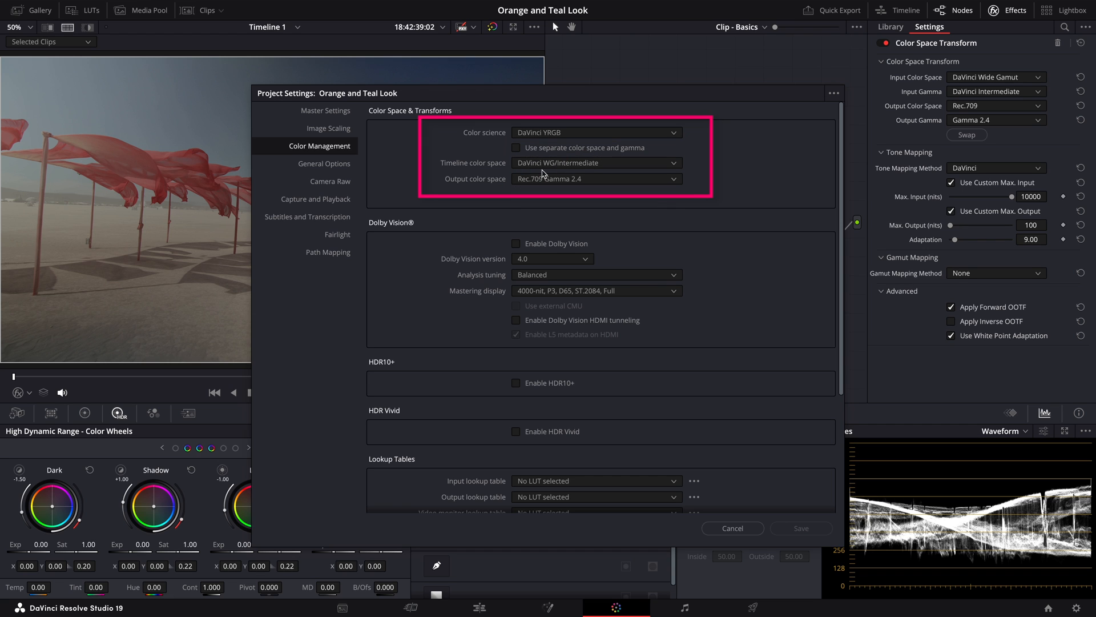
{"action": "mouse_move", "coordinate": [597, 191]}
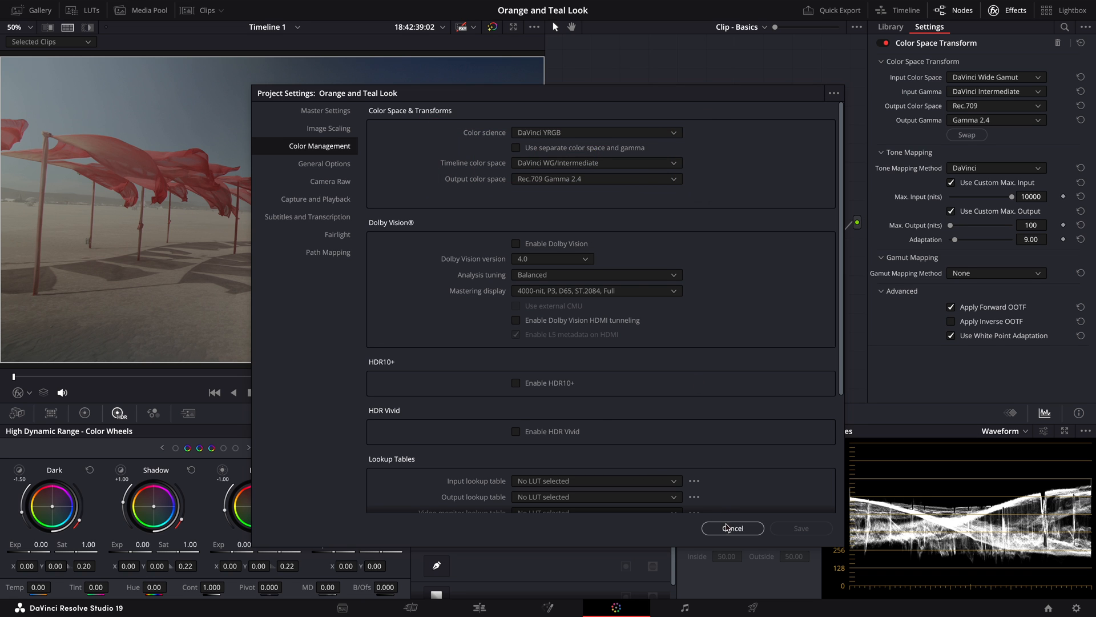
{"action": "left_click", "coordinate": [733, 527]}
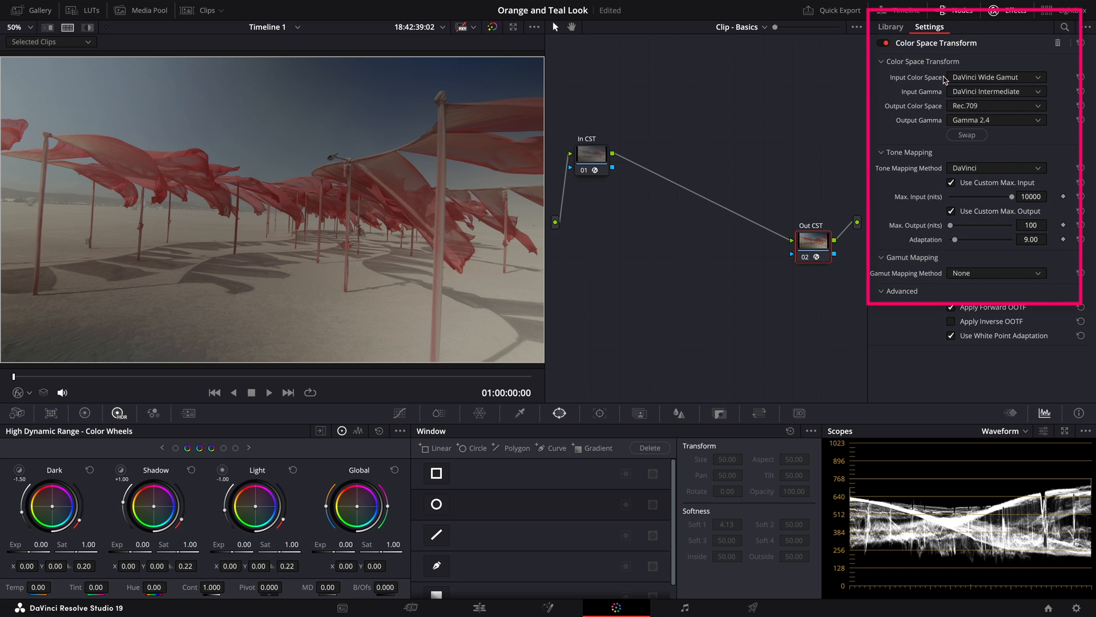
{"action": "mouse_move", "coordinate": [948, 98]}
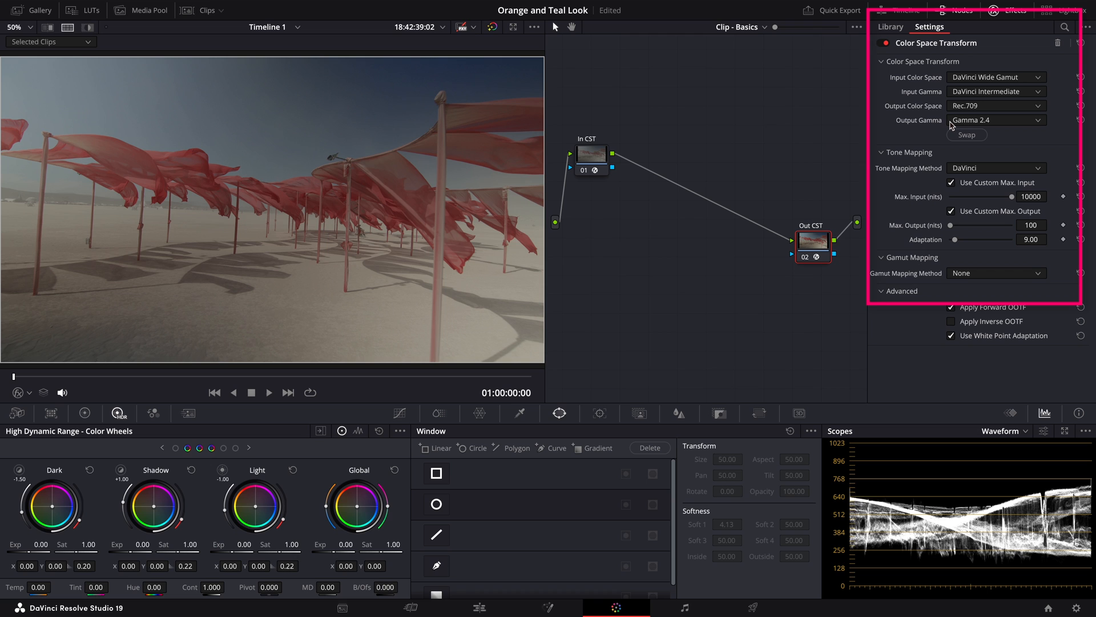
{"action": "mouse_move", "coordinate": [933, 179]}
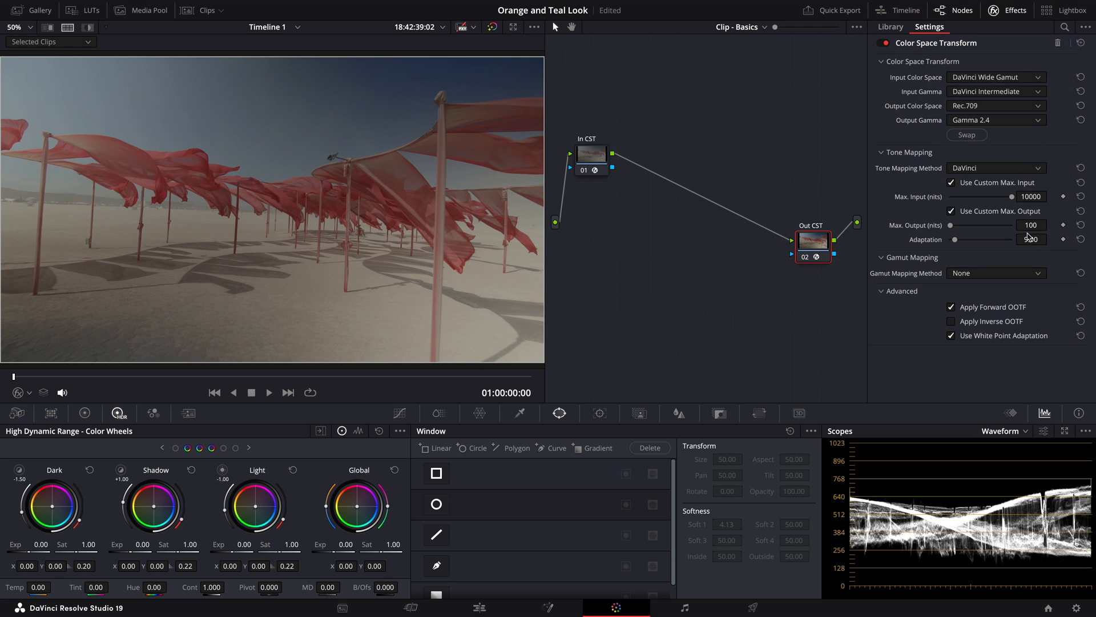
- Switch to Chrome showing Google results for mononodes
{"action": "left_click", "coordinate": [889, 26]}
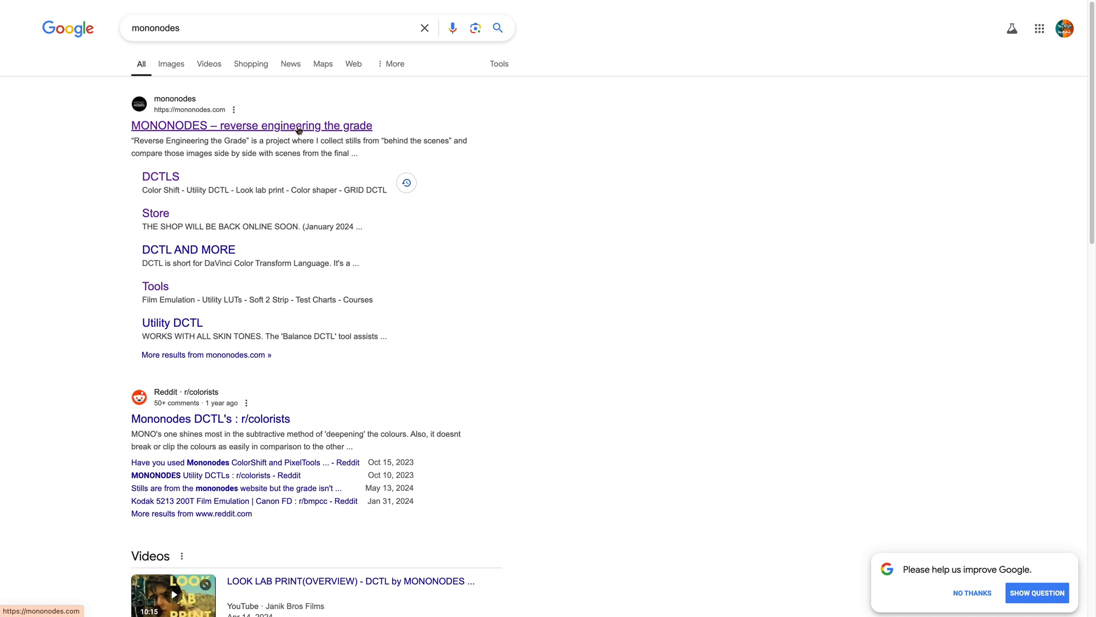
- Visit mononodes.com and browse its DCTLs for DaVinci Resolve Studio page
{"action": "left_click", "coordinate": [251, 126]}
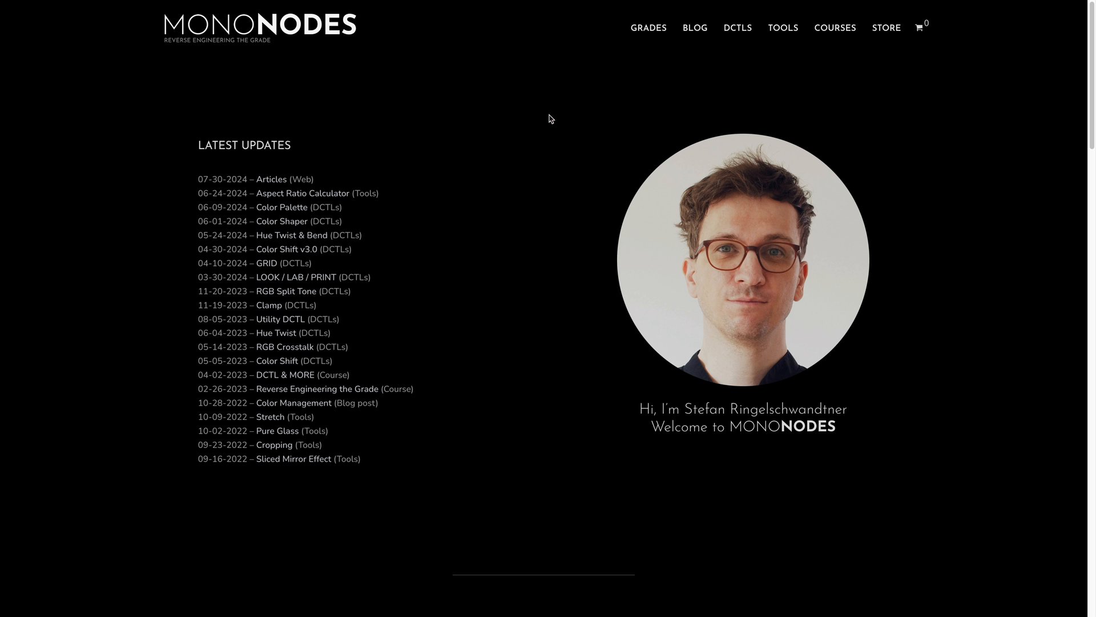
{"action": "mouse_move", "coordinate": [567, 116]}
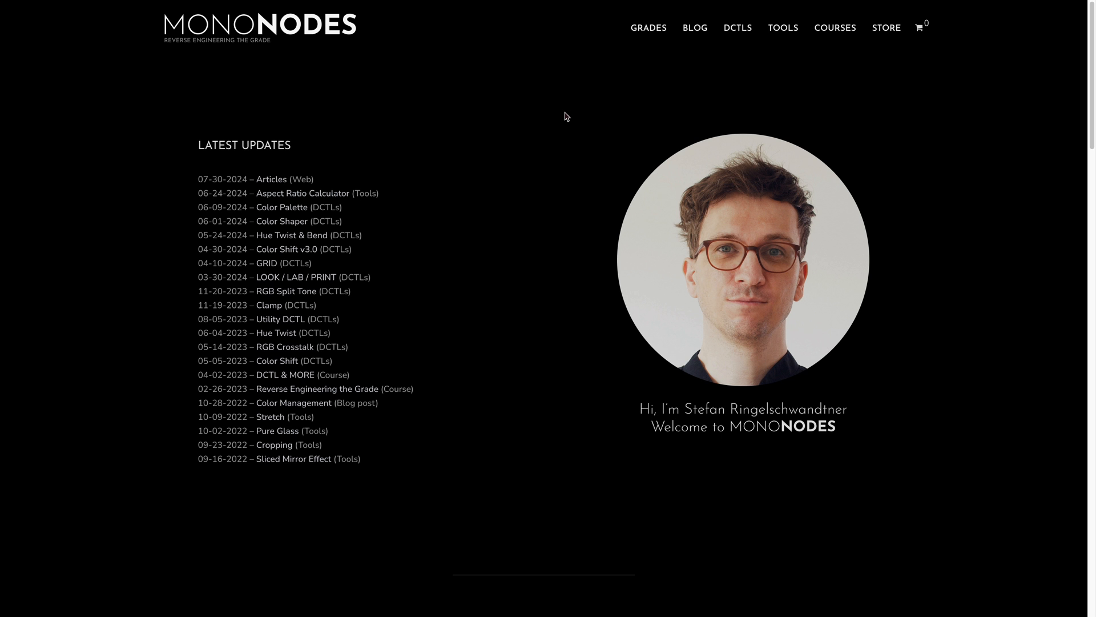
{"action": "left_click", "coordinate": [736, 27]}
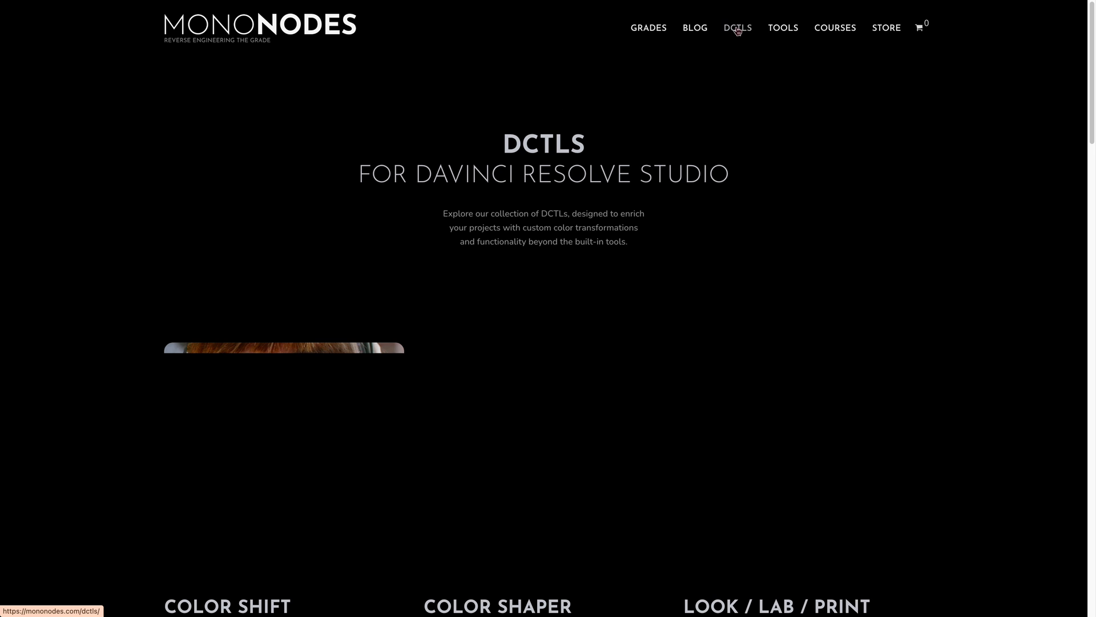
{"action": "scroll", "scroll_direction": "down", "scroll_amount": 3}
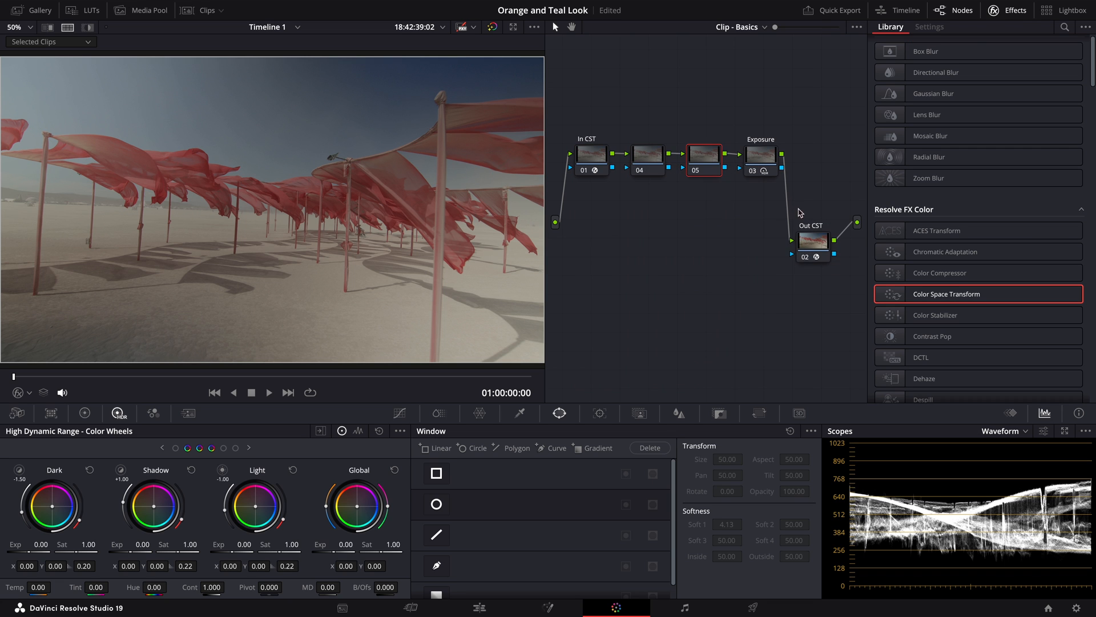
- Add node 06 before Out CST and apply the MONO-LOOK-250D-v1.1 film look DCTL
{"action": "right_click", "coordinate": [812, 241]}
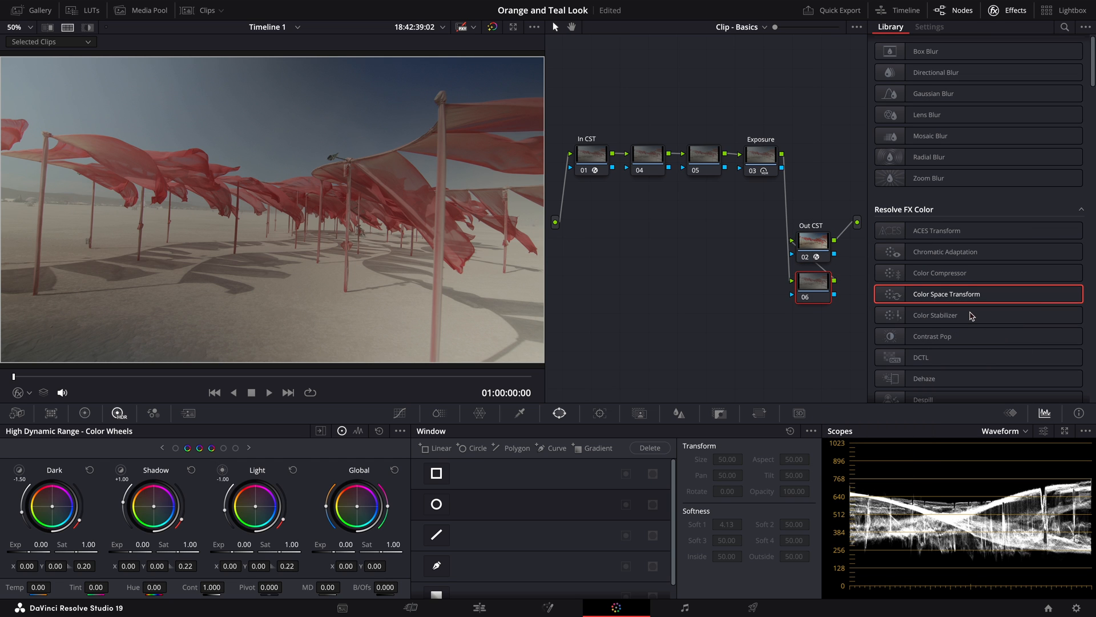
{"action": "left_click_drag", "start_coordinate": [812, 286], "coordinate": [753, 245]}
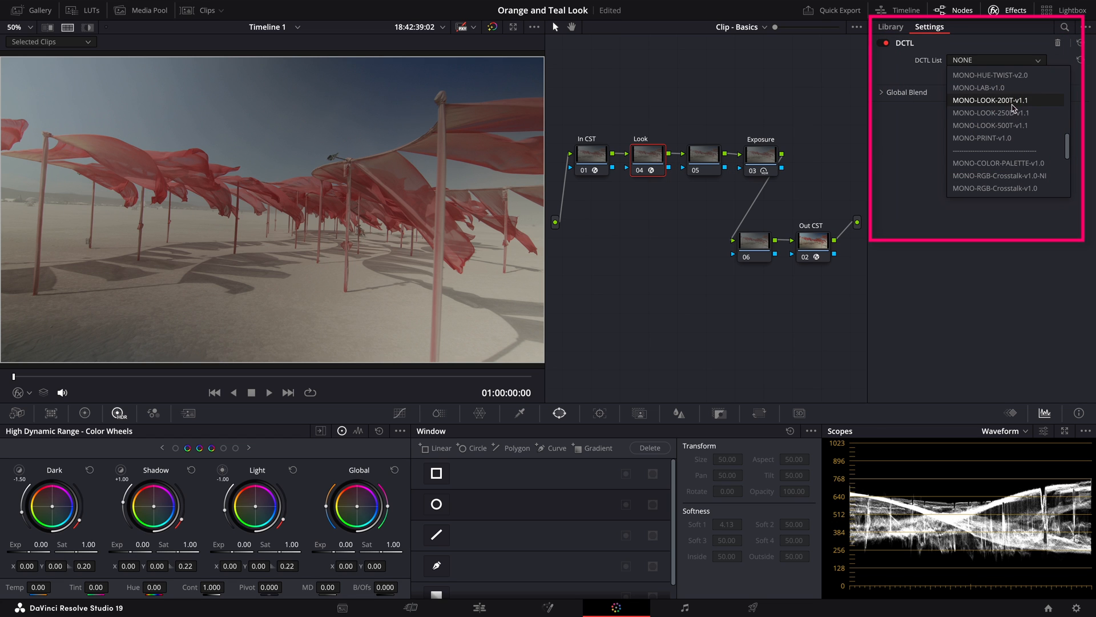
{"action": "mouse_move", "coordinate": [988, 113]}
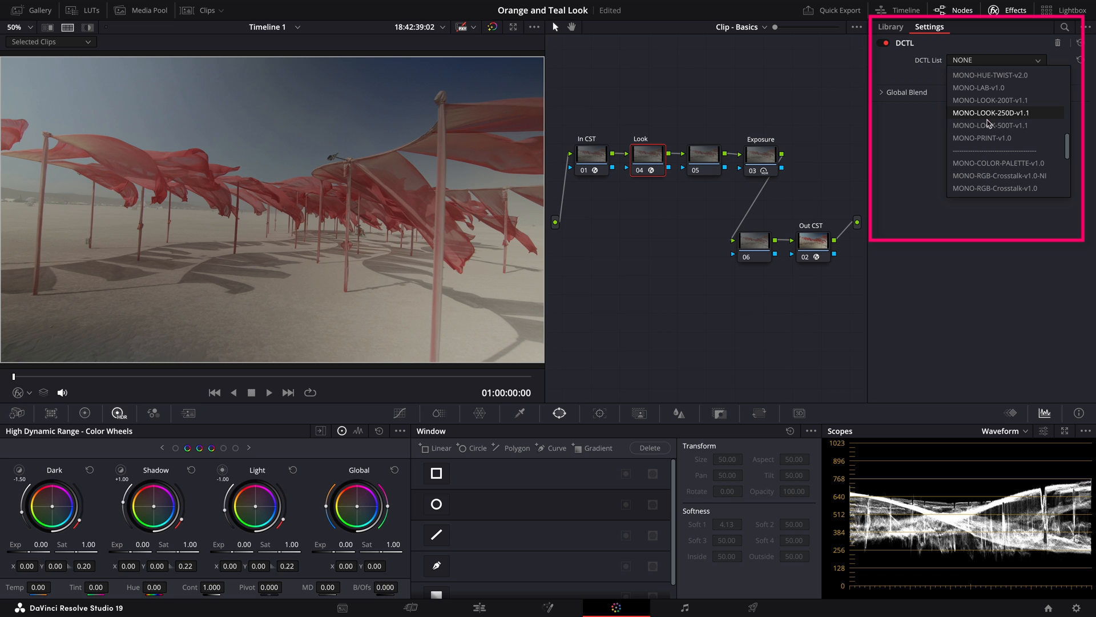
{"action": "mouse_move", "coordinate": [991, 125]}
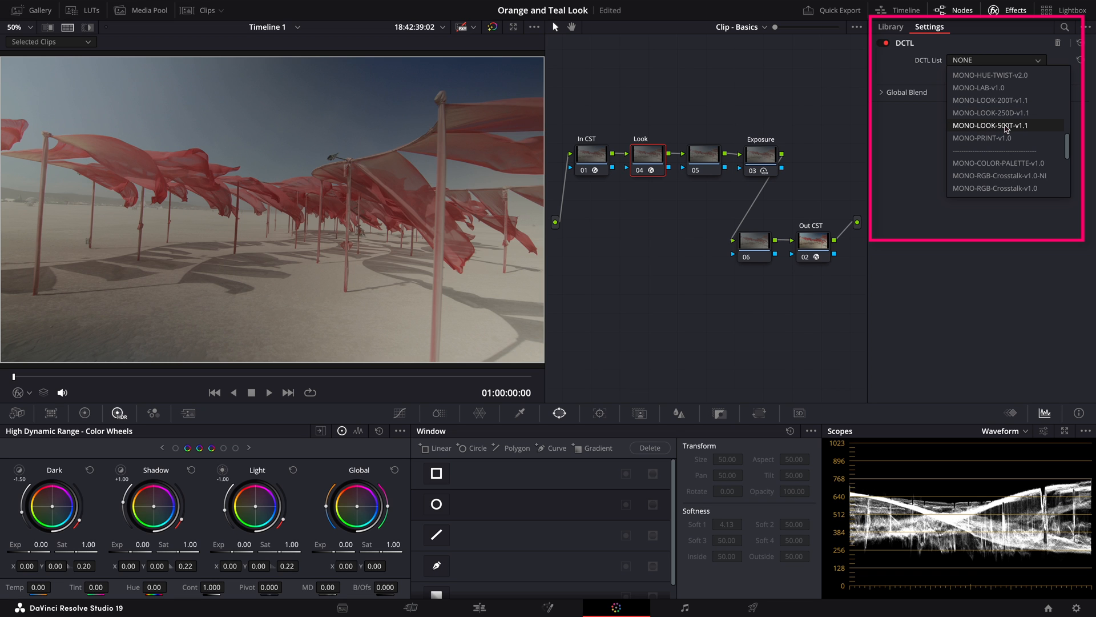
{"action": "mouse_move", "coordinate": [991, 113]}
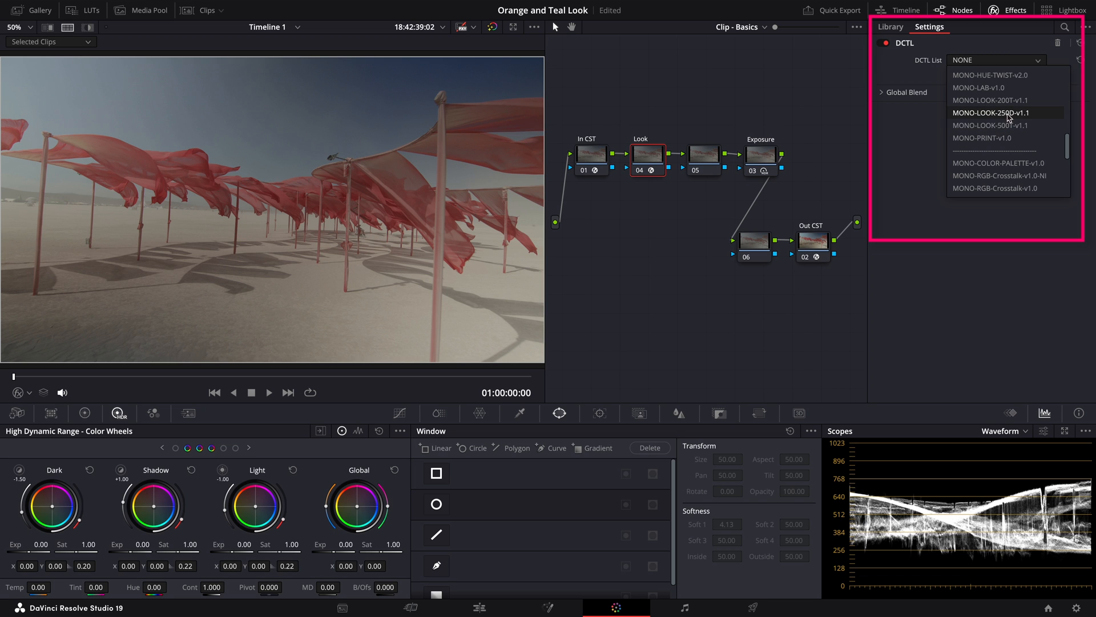
{"action": "left_click", "coordinate": [991, 113]}
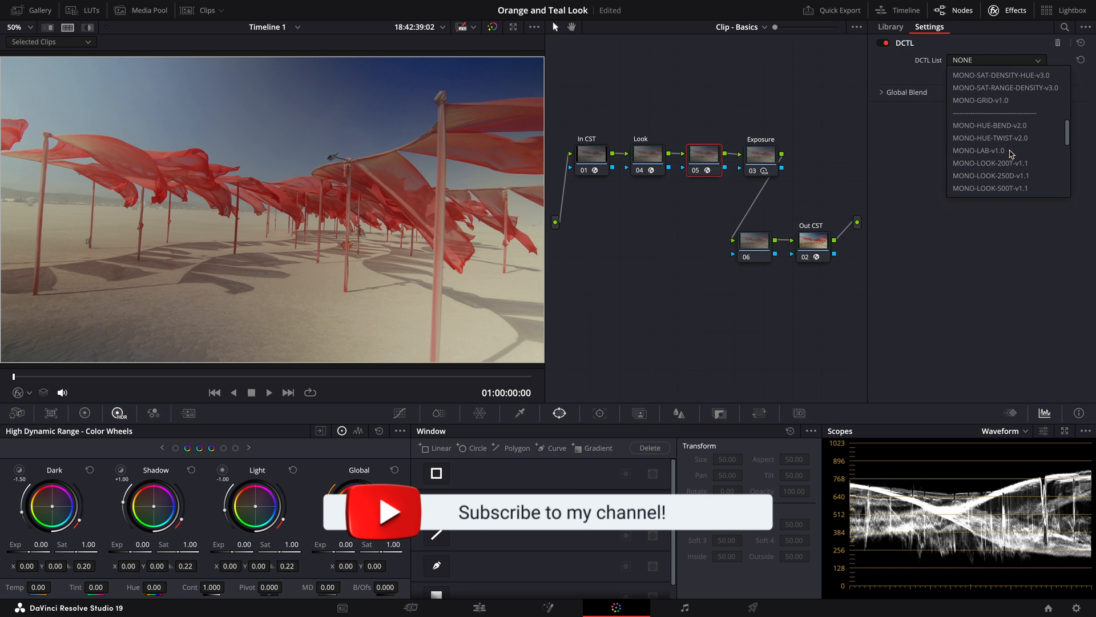
- Apply MONO-LAB-v1.0 to node 05 with subtractive sat 0.211 and red density 0.175
{"action": "left_click", "coordinate": [987, 150]}
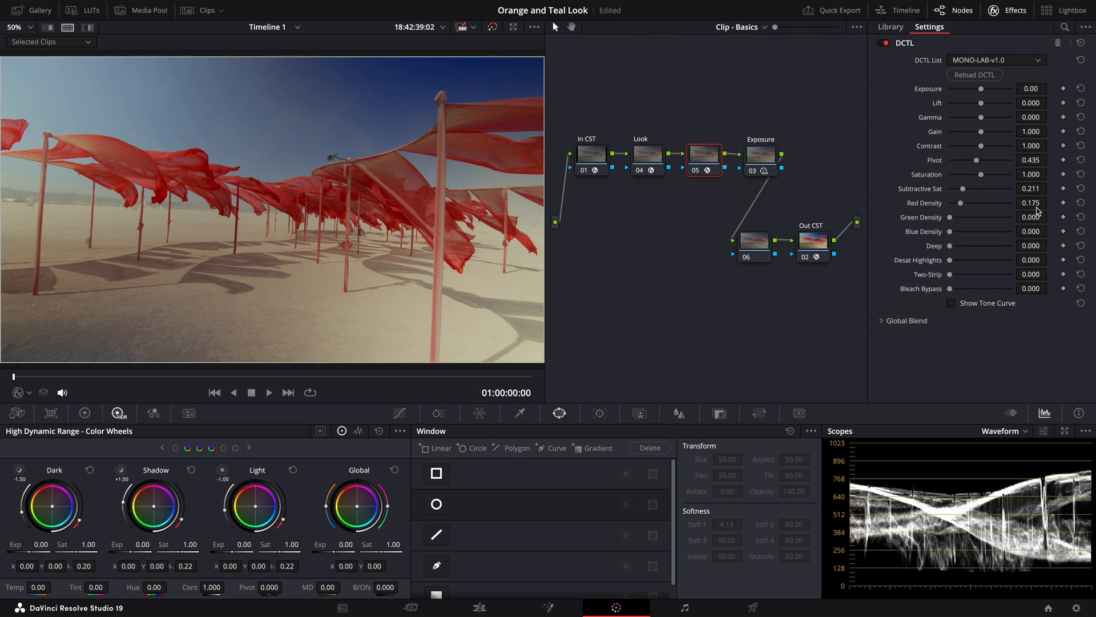
{"action": "left_click", "coordinate": [890, 26]}
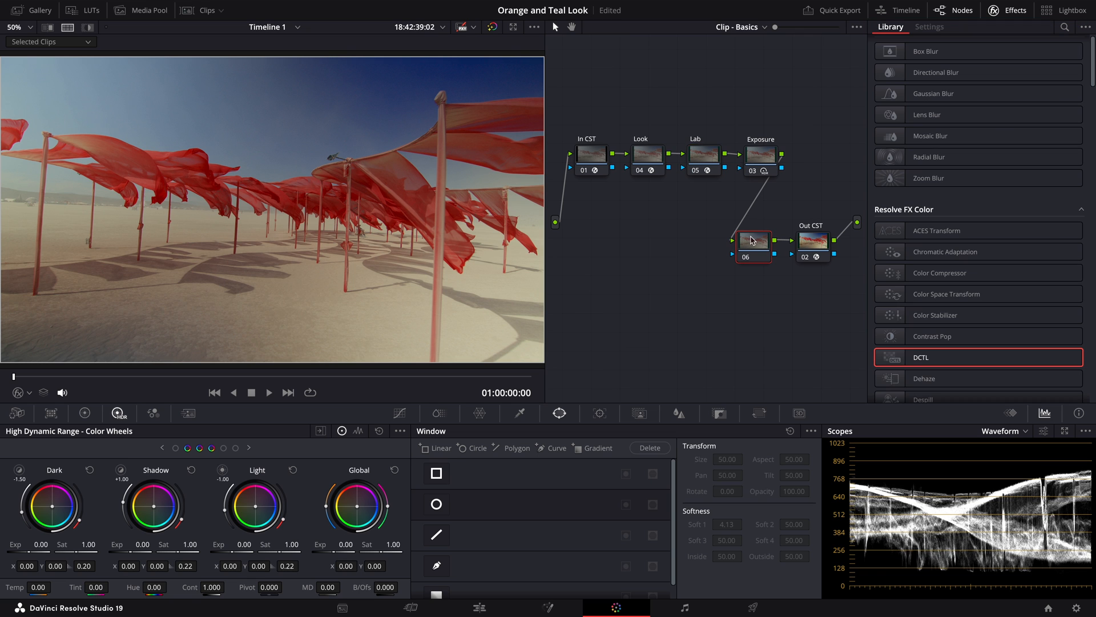
- Add MONO-PRINT-v1.0 to node 06 with LUT luminosity 0.642 and Shadow -1
{"action": "left_click", "coordinate": [929, 26]}
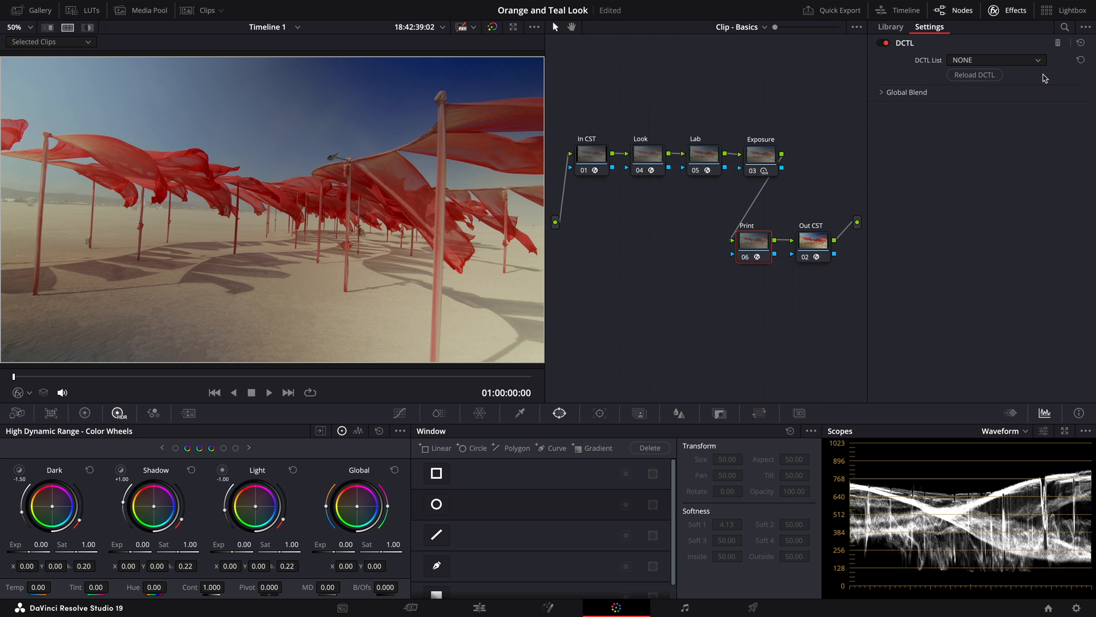
{"action": "left_click", "coordinate": [995, 59]}
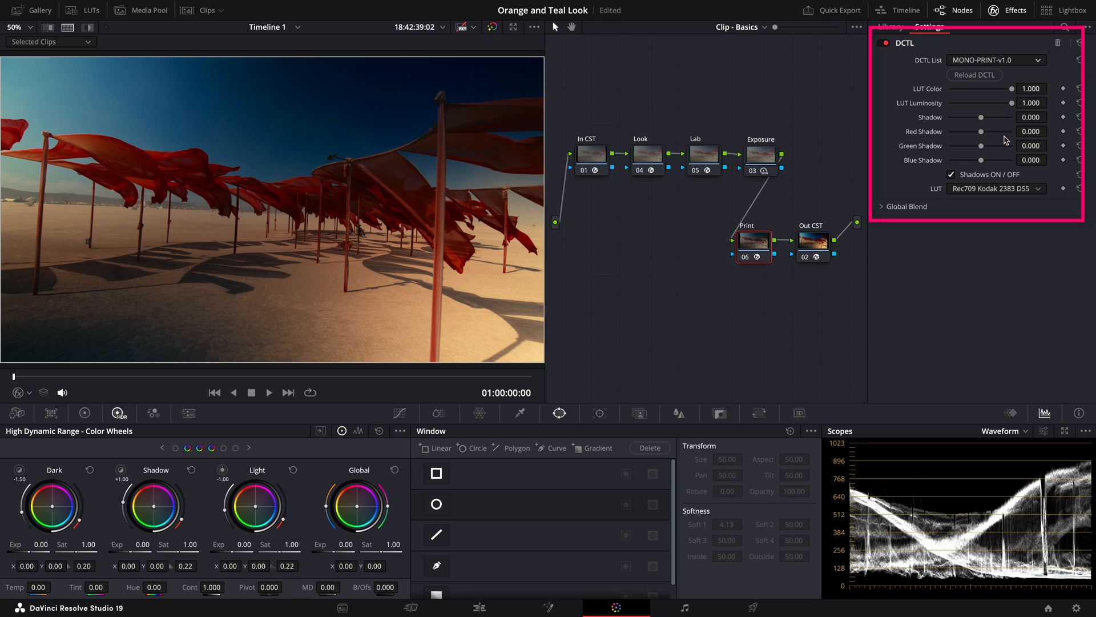
{"action": "left_click_drag", "start_coordinate": [1008, 103], "coordinate": [978, 102]}
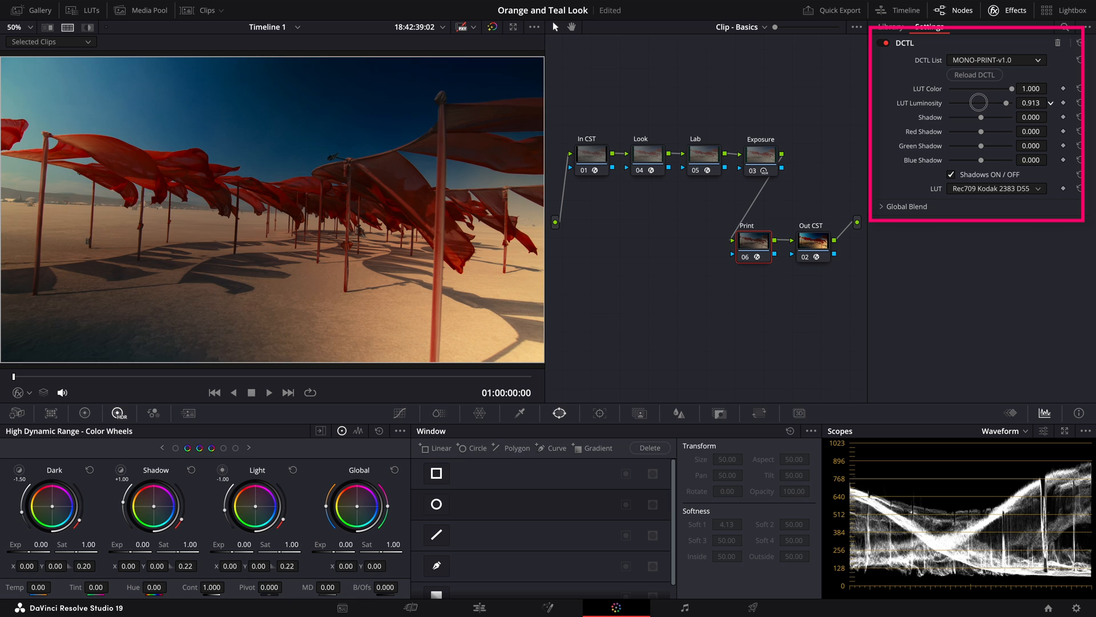
{"action": "left_click_drag", "start_coordinate": [979, 103], "coordinate": [958, 103]}
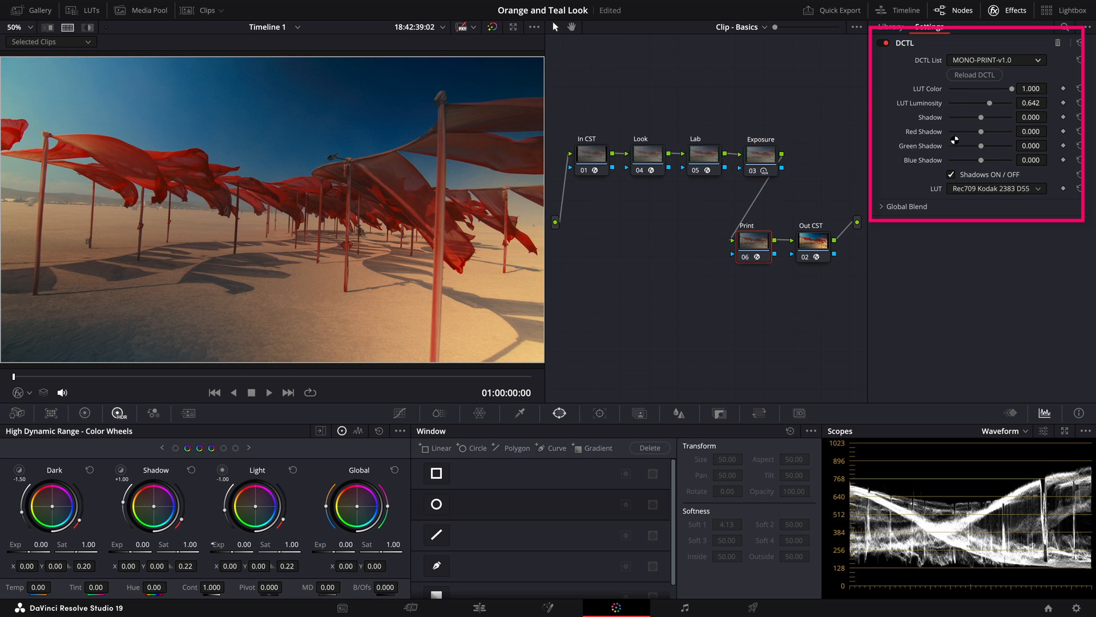
{"action": "left_click_drag", "start_coordinate": [985, 117], "coordinate": [951, 116]}
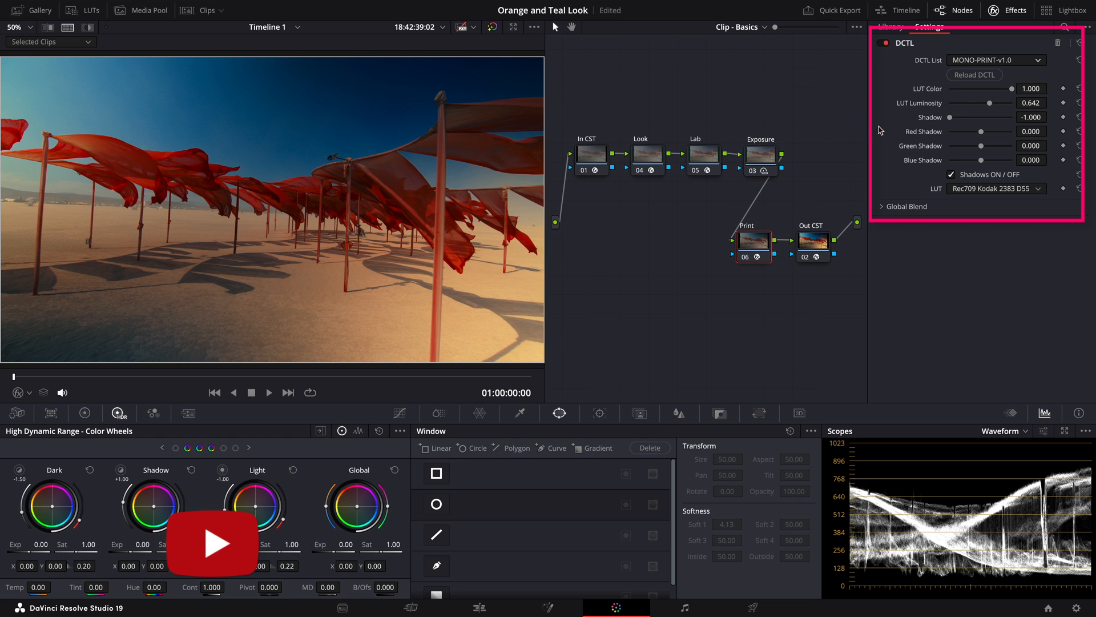
- Set Red Shadow 0.413, reduce green shadow slightly, and use the Rec709 Kodak 2383 D60 LUT
{"action": "left_click_drag", "start_coordinate": [982, 132], "coordinate": [992, 131]}
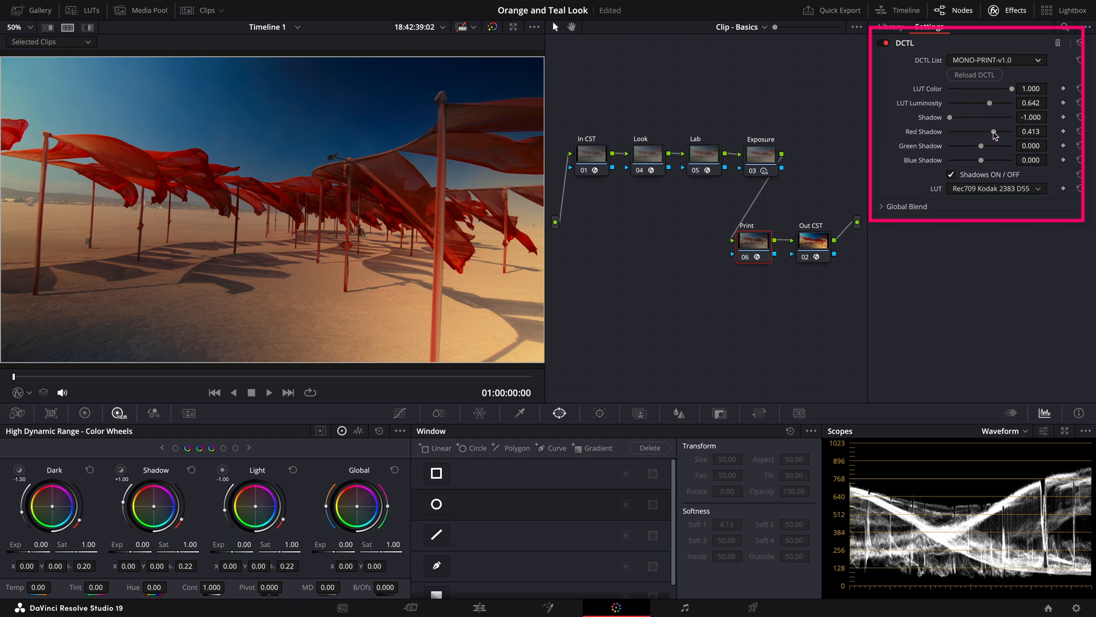
{"action": "left_click_drag", "start_coordinate": [988, 145], "coordinate": [982, 145]}
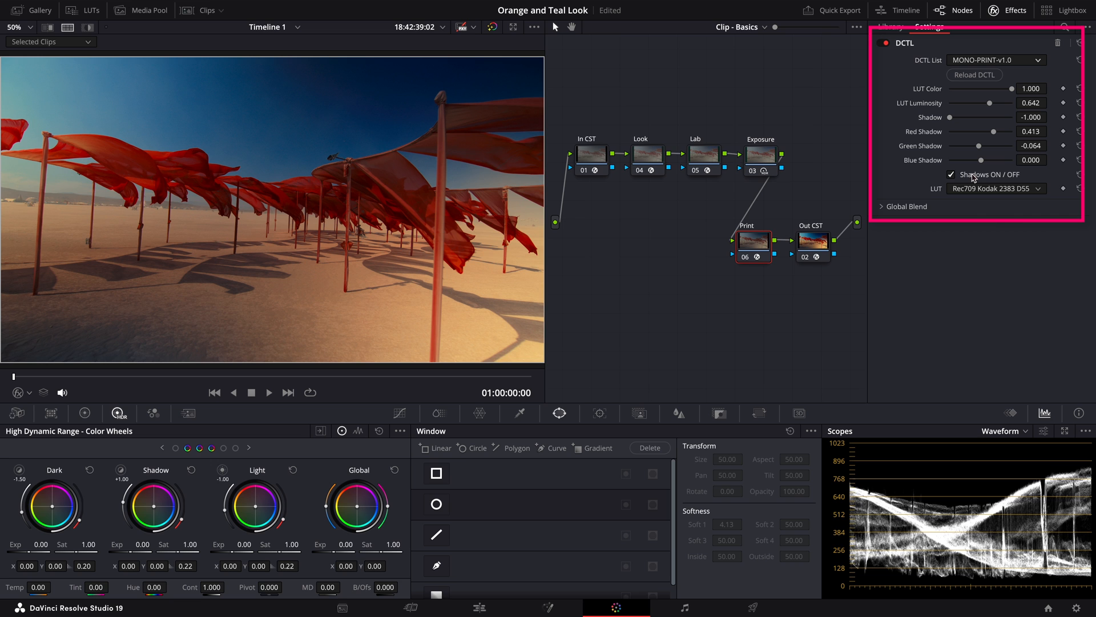
{"action": "left_click", "coordinate": [995, 189]}
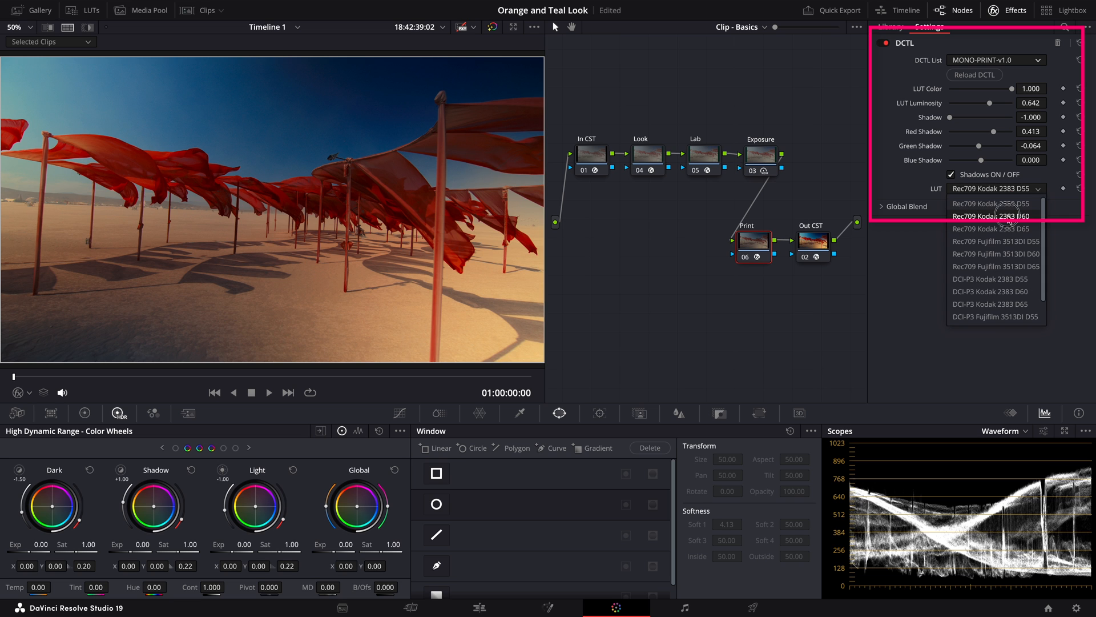
{"action": "left_click", "coordinate": [991, 216]}
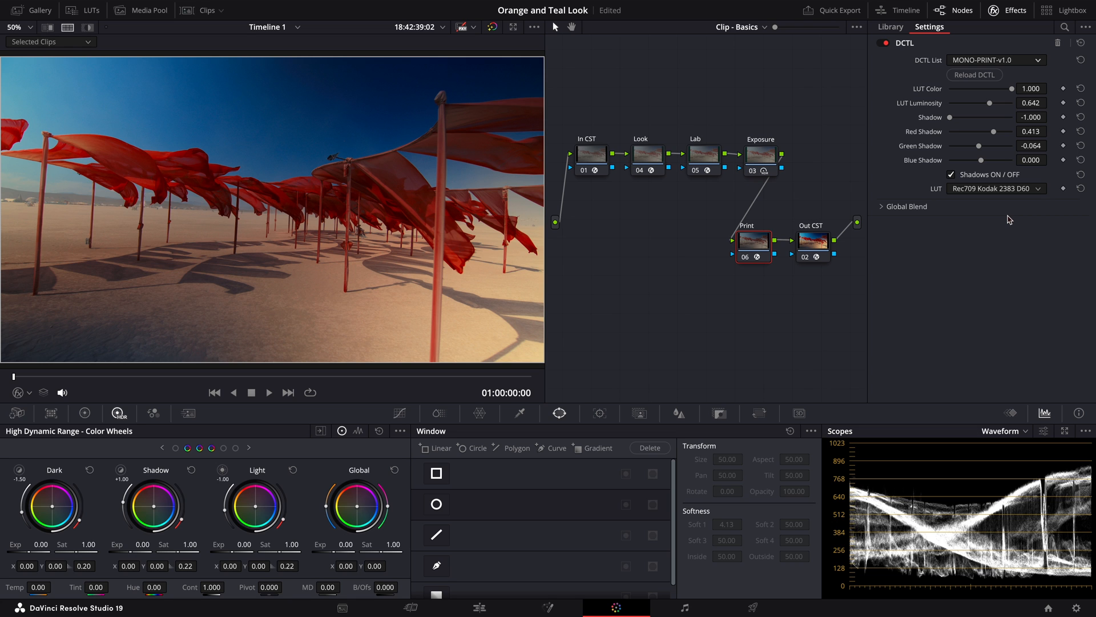
- Add a node before Print running Dehancer Pro with all tools disabled
{"action": "right_click", "coordinate": [753, 241]}
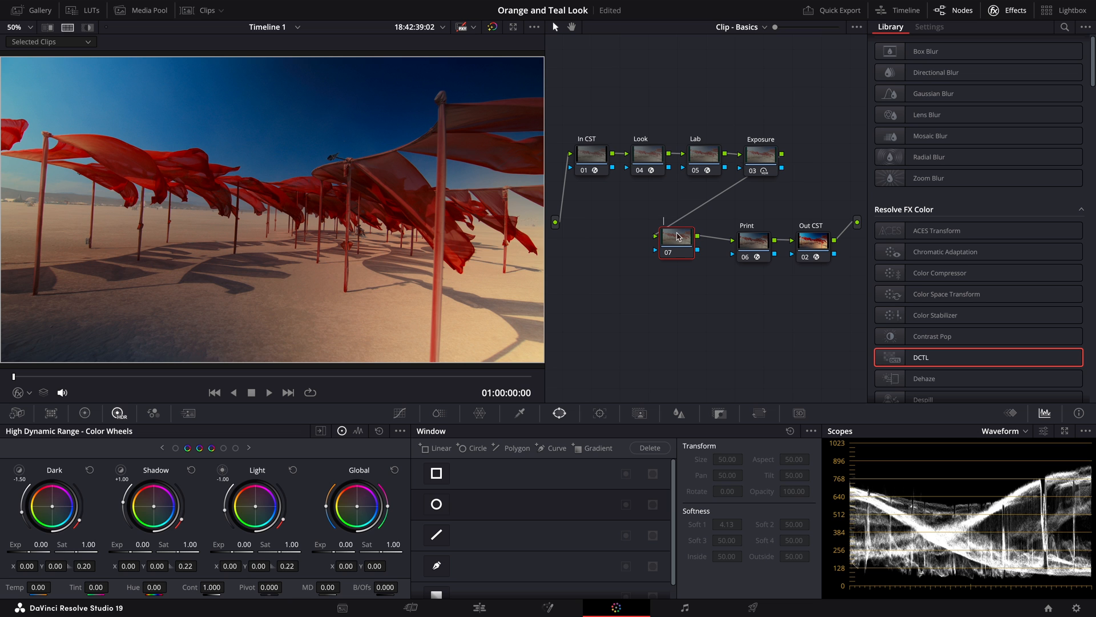
{"action": "scroll", "scroll_direction": "down", "scroll_amount": 3}
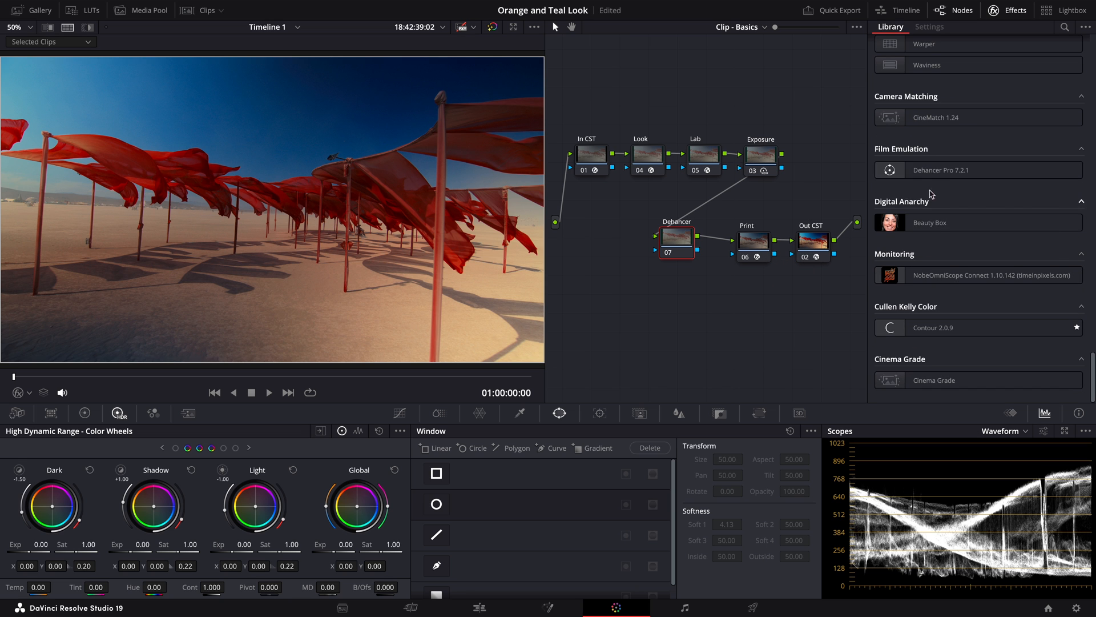
{"action": "left_click", "coordinate": [929, 26]}
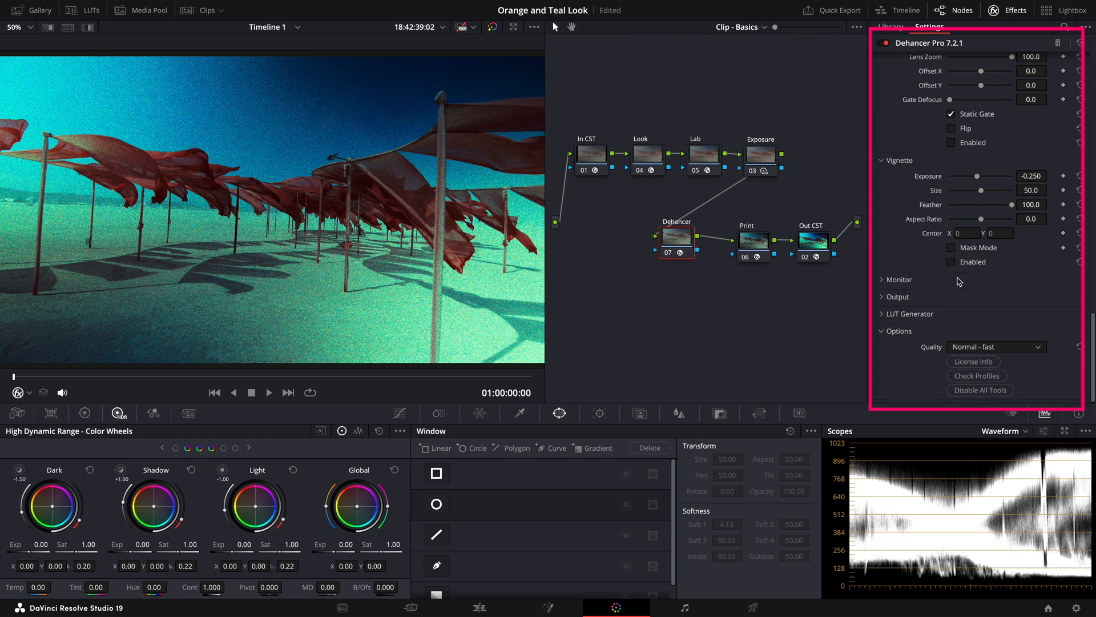
{"action": "left_click", "coordinate": [980, 389]}
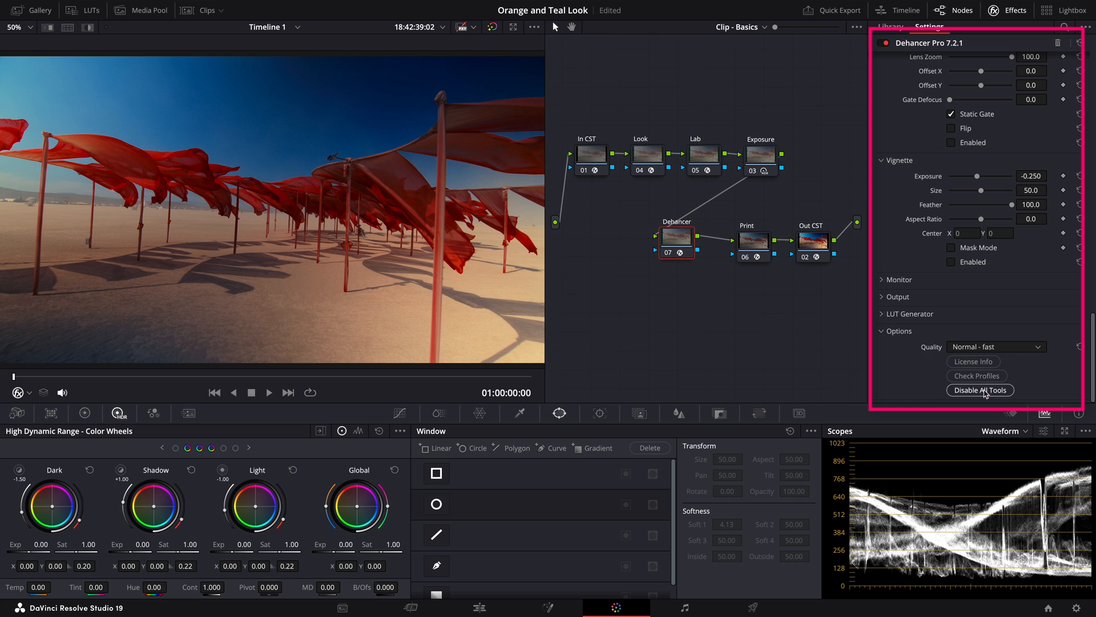
- Set Dehancer's input source to DVR WG/Intermediate
{"action": "left_click", "coordinate": [996, 345]}
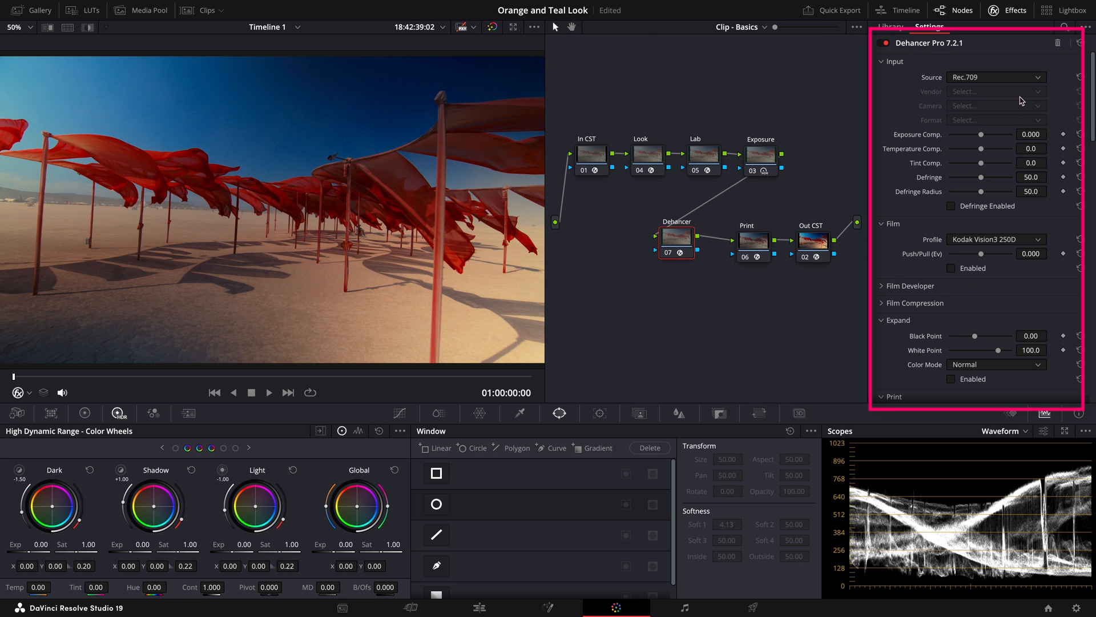
{"action": "left_click", "coordinate": [995, 77]}
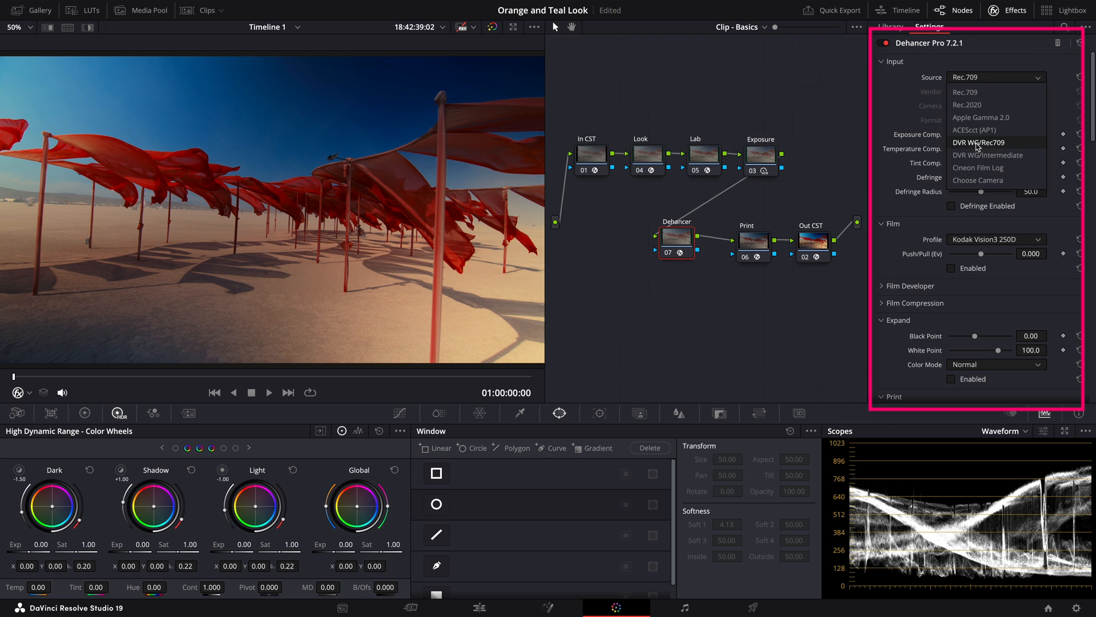
{"action": "left_click", "coordinate": [986, 156]}
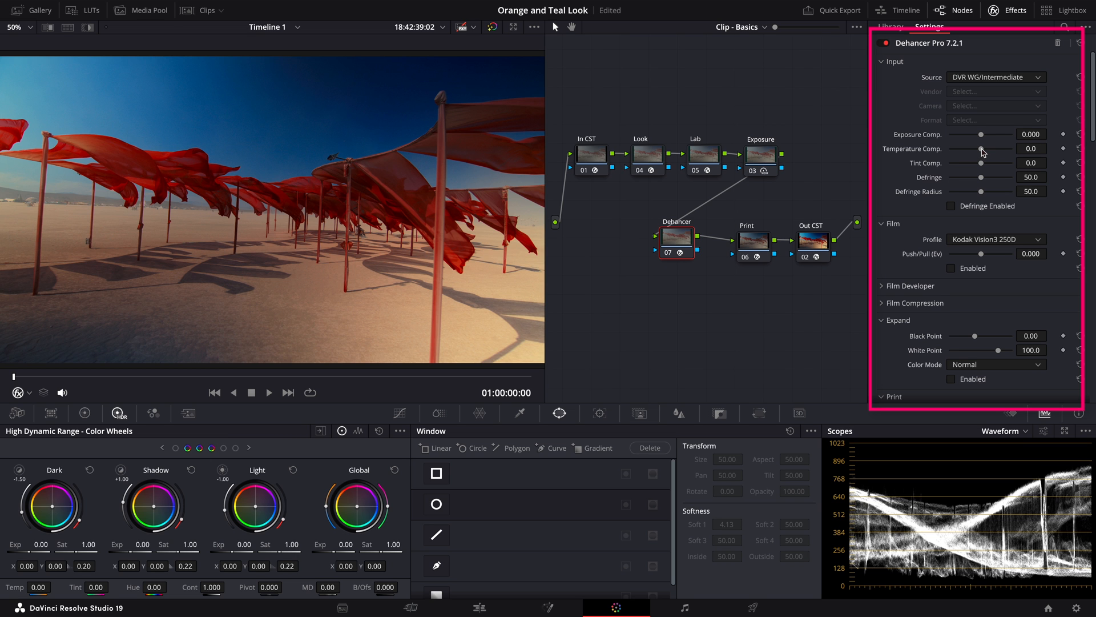
- Set temperature compensation to 76.9 and enable Film Developer with contrast boost -40
{"action": "left_click_drag", "start_coordinate": [982, 148], "coordinate": [999, 149]}
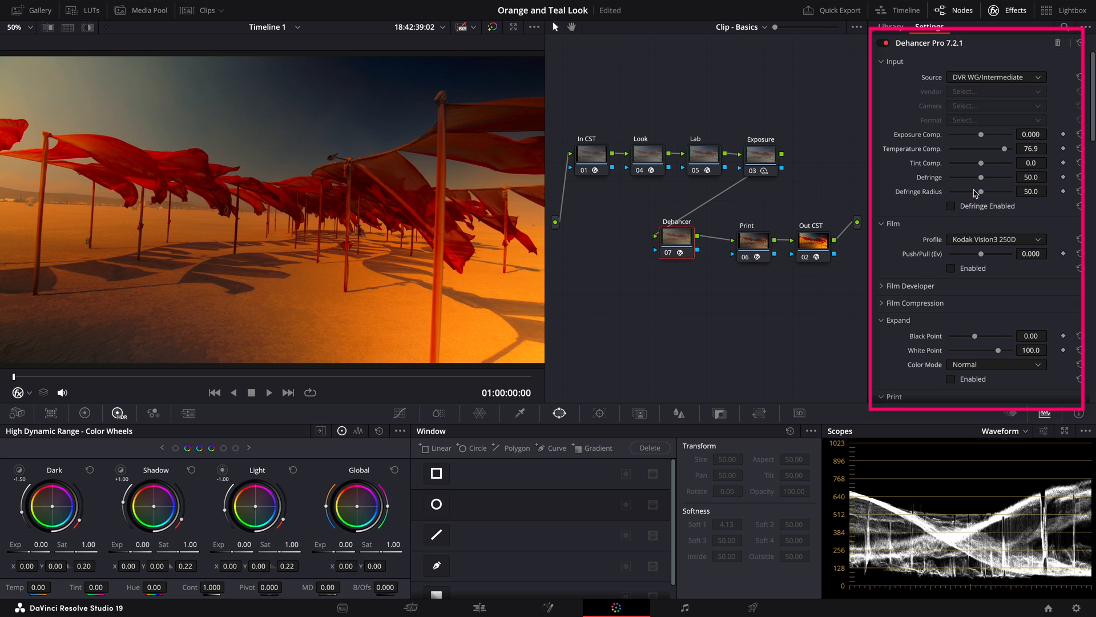
{"action": "left_click", "coordinate": [883, 285]}
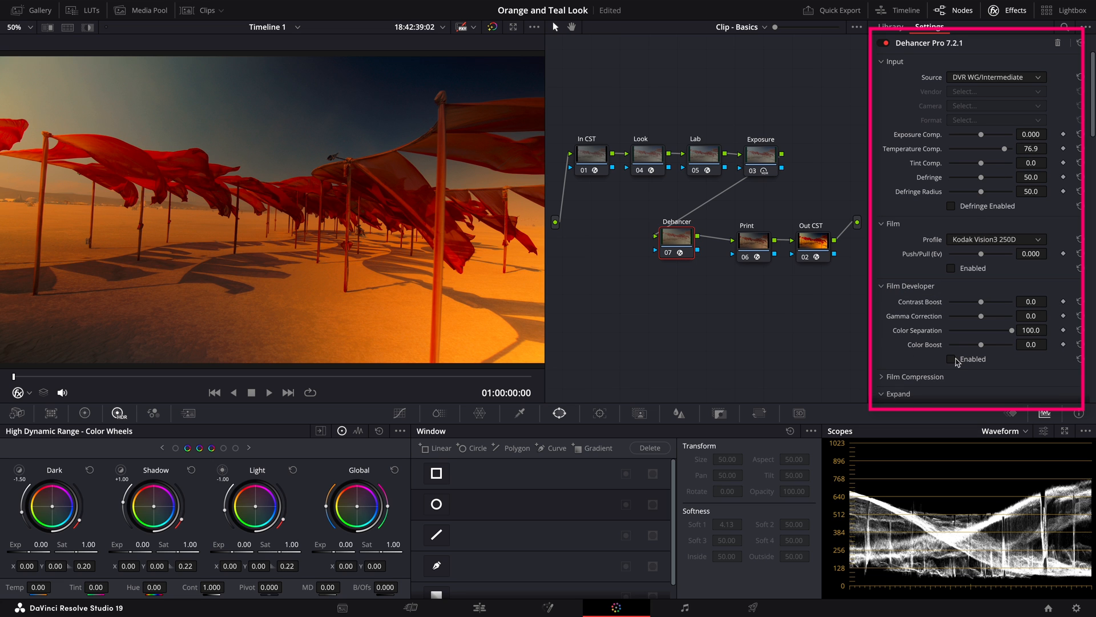
{"action": "left_click_drag", "start_coordinate": [1000, 302], "coordinate": [970, 301]}
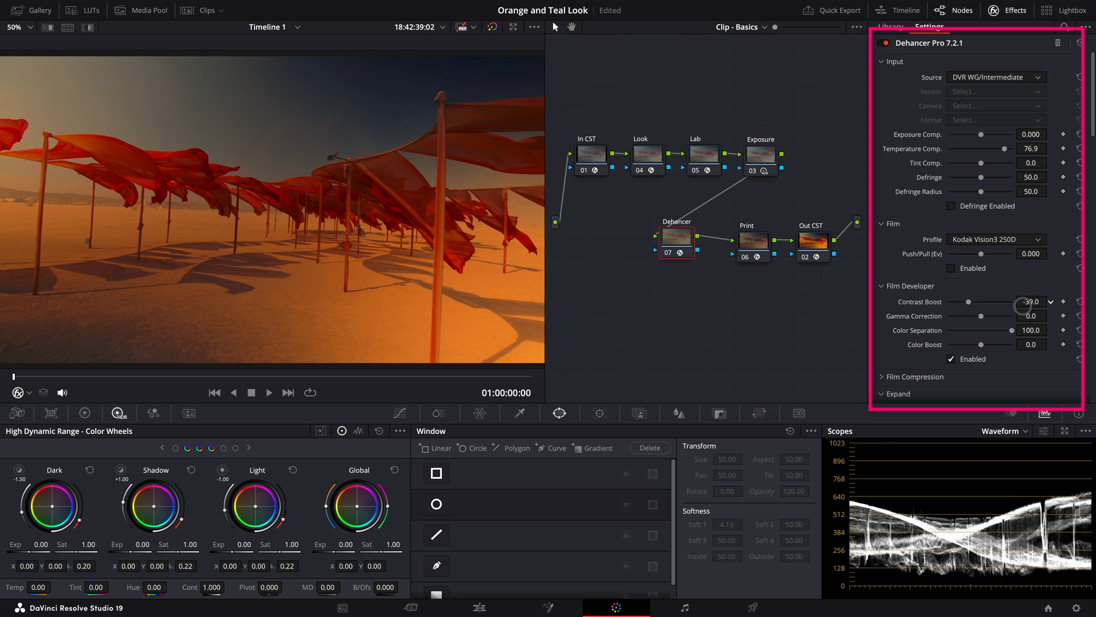
{"action": "left_click_drag", "start_coordinate": [1021, 302], "coordinate": [968, 302]}
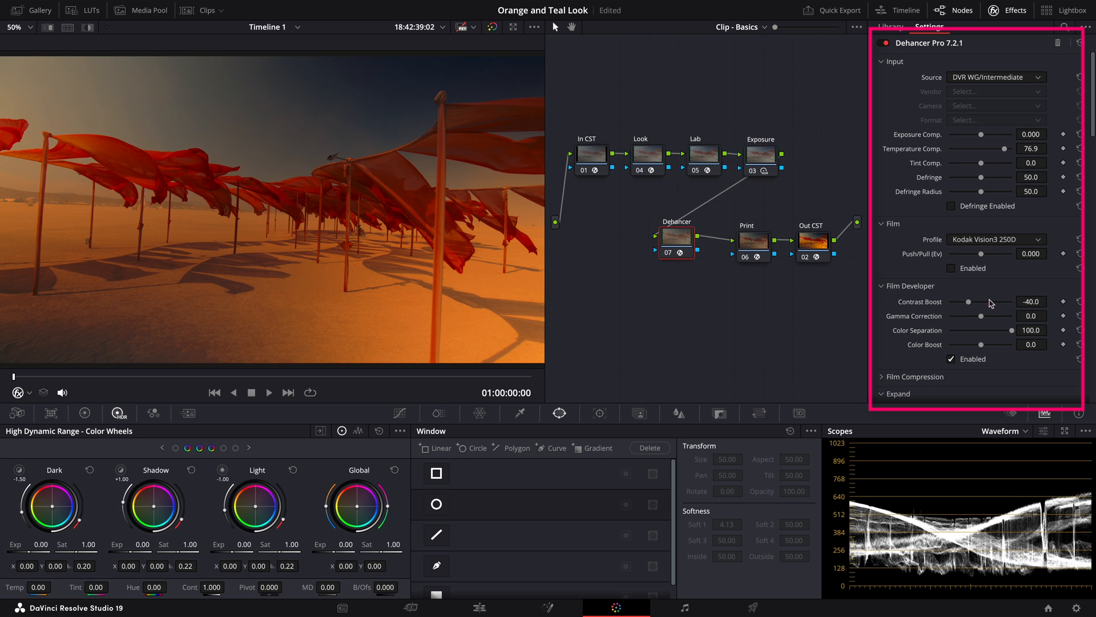
- Enable Color Head with Yellow - Blue balance at -16.0
{"action": "scroll", "scroll_direction": "down", "scroll_amount": 3}
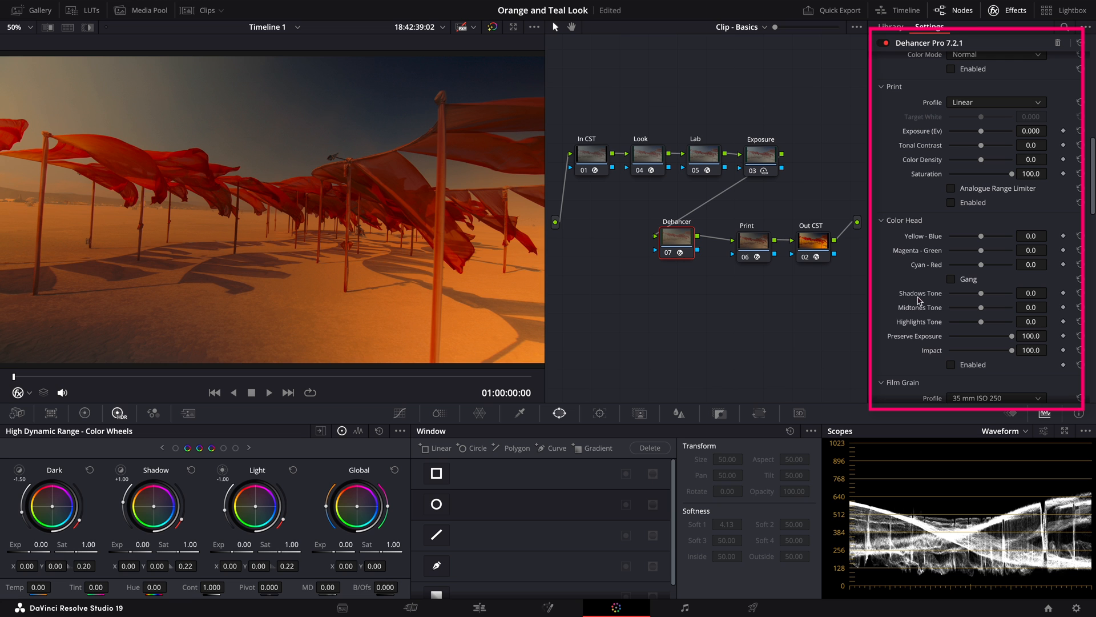
{"action": "left_click_drag", "start_coordinate": [1014, 235], "coordinate": [979, 236]}
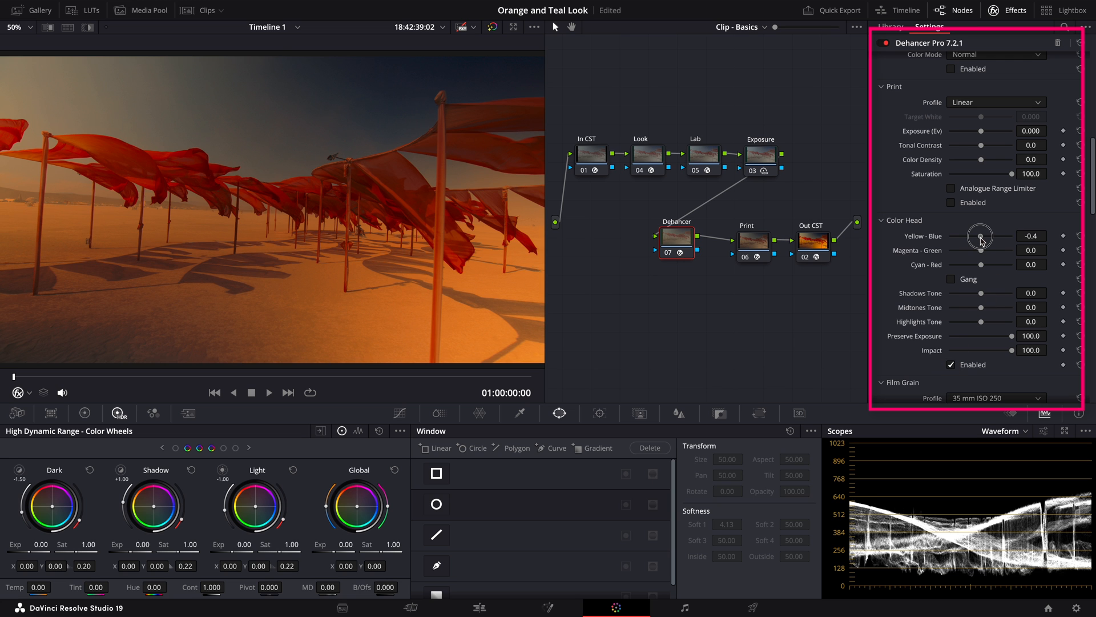
{"action": "left_click_drag", "start_coordinate": [982, 238], "coordinate": [971, 235]}
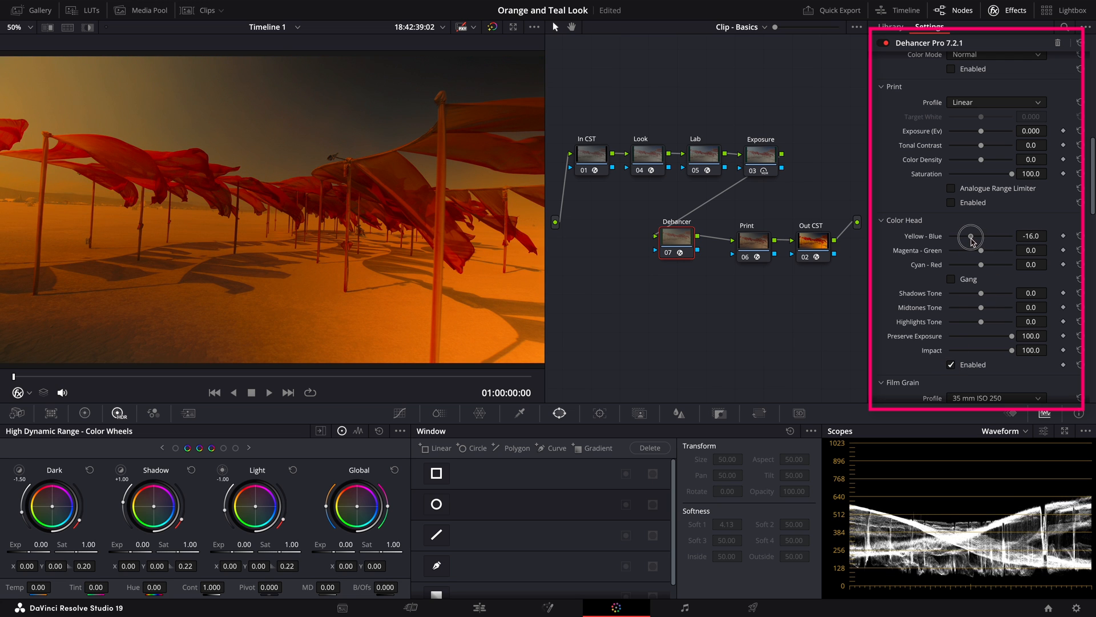